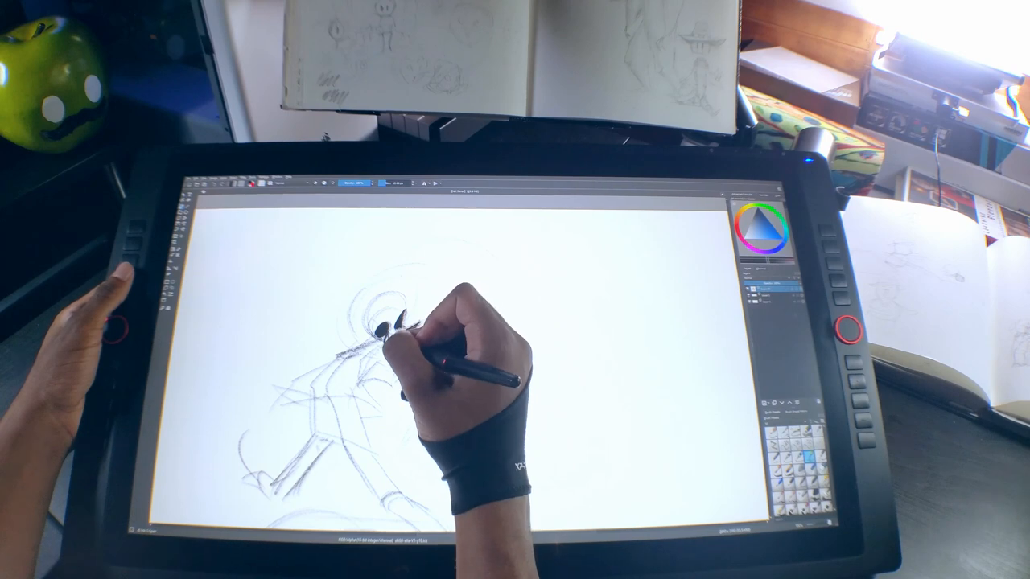
Sketch strokes on the standing figure's head in Krita.
drag(418, 338, 394, 321)
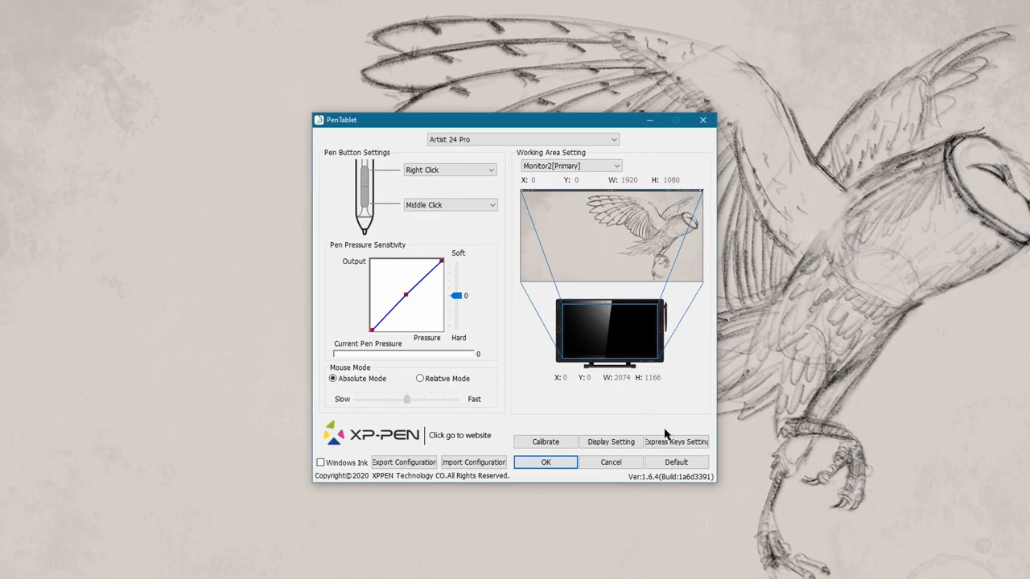
Review express key assignments for the blender and Other profiles, plus both Dial tabs.
click(676, 442)
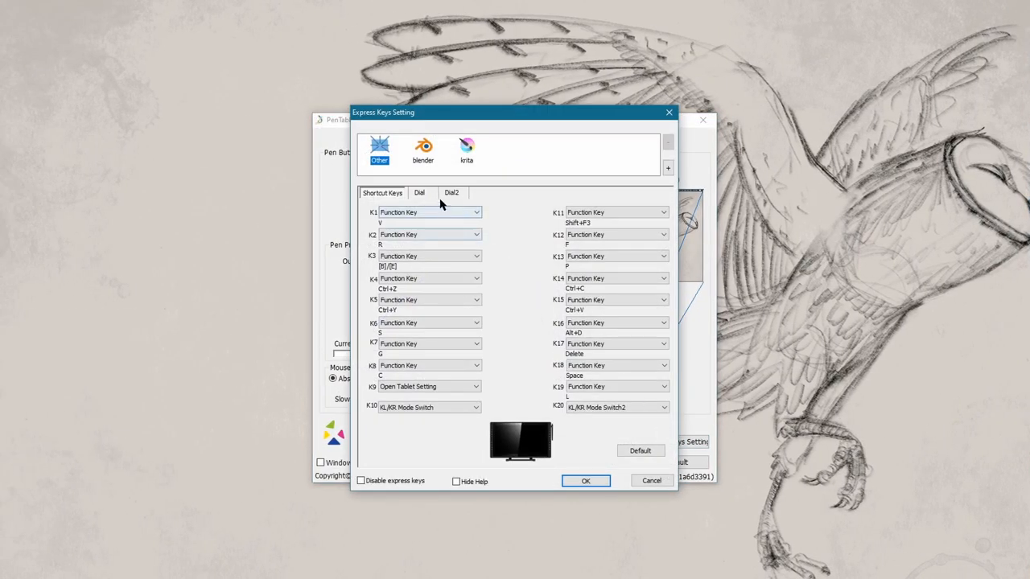
click(423, 149)
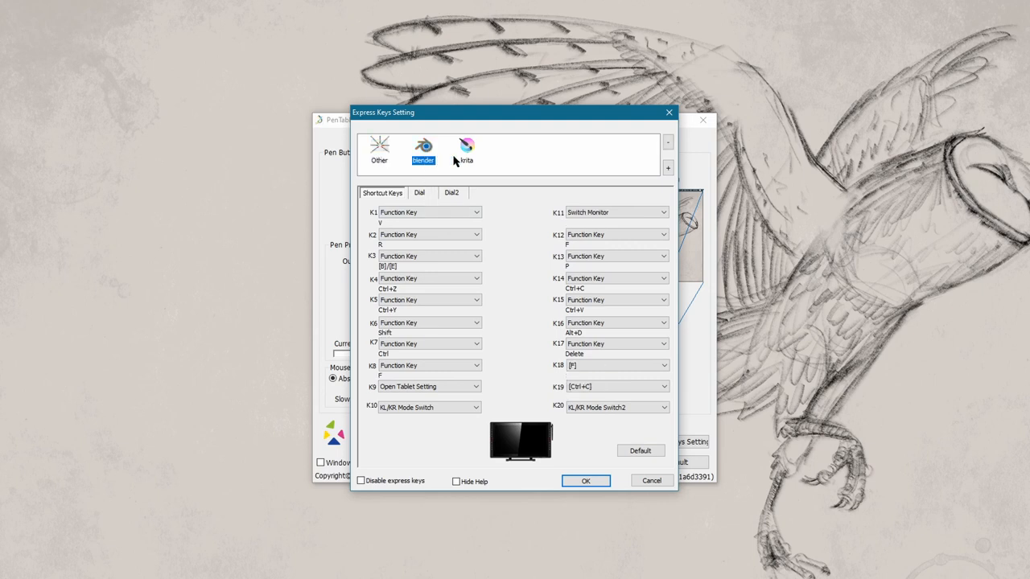
click(379, 149)
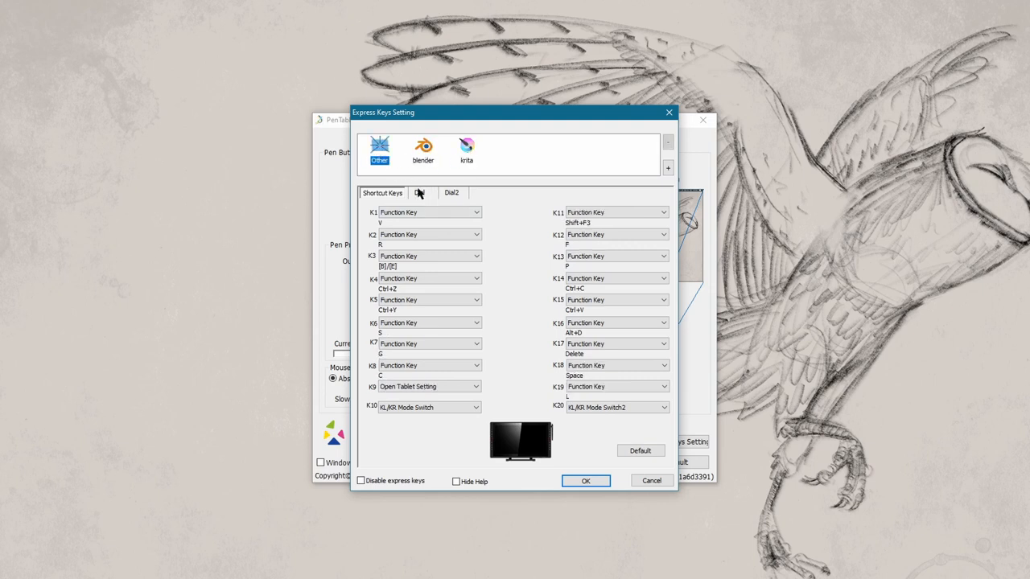
click(420, 192)
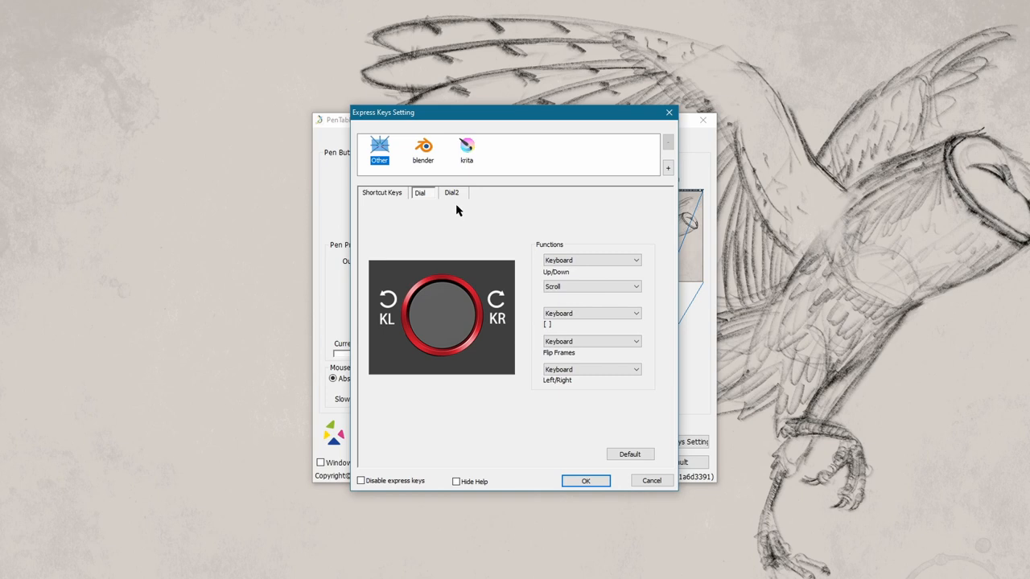
click(452, 193)
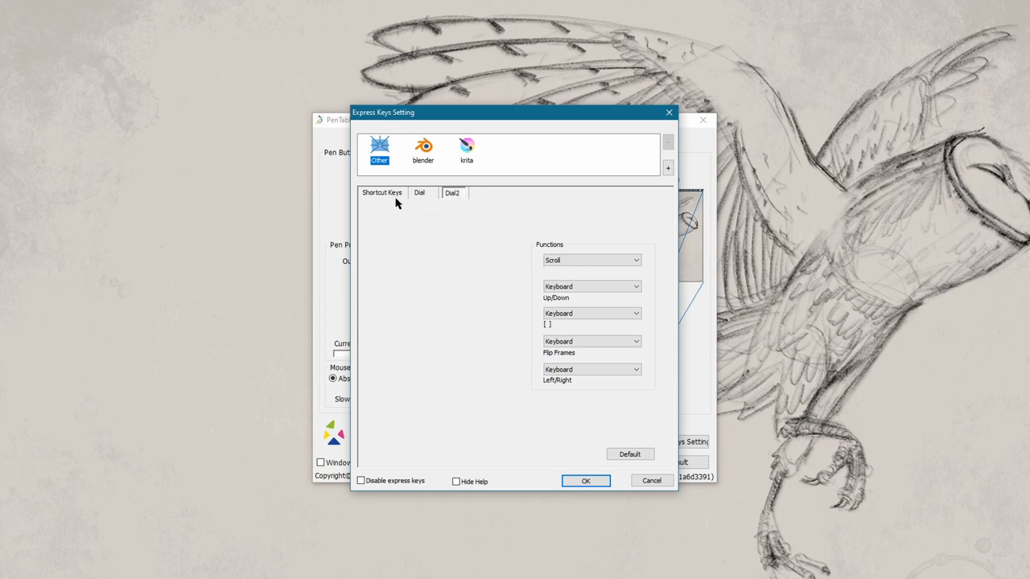
click(382, 192)
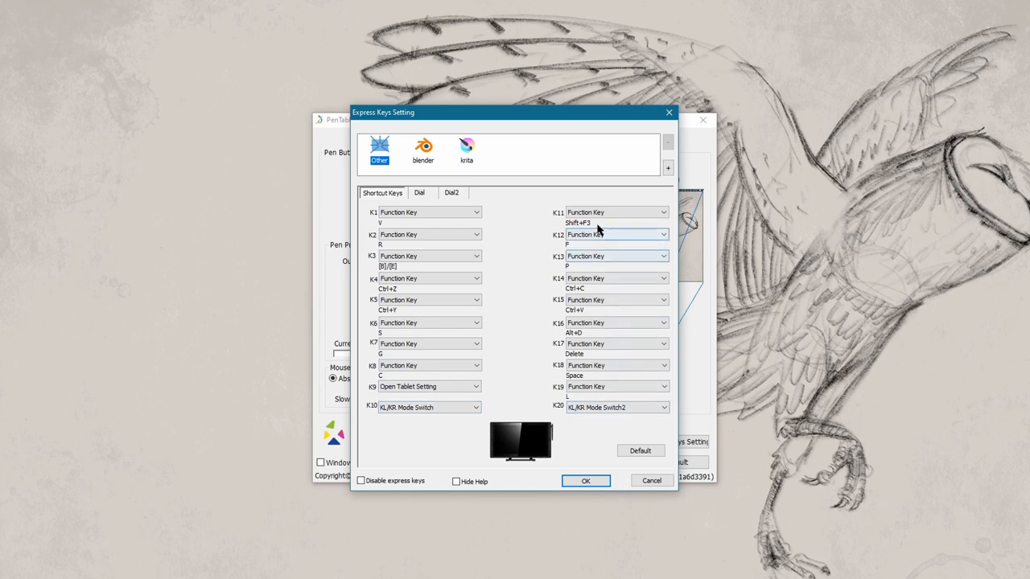
click(423, 149)
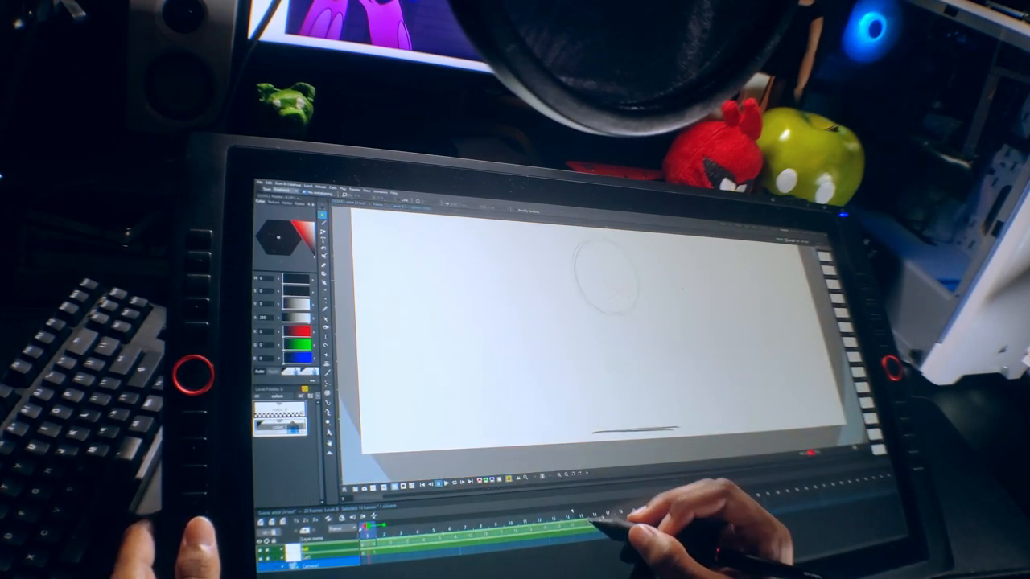
Bring up the context menu for a timeline cell in OpenToonz.
right_click(599, 378)
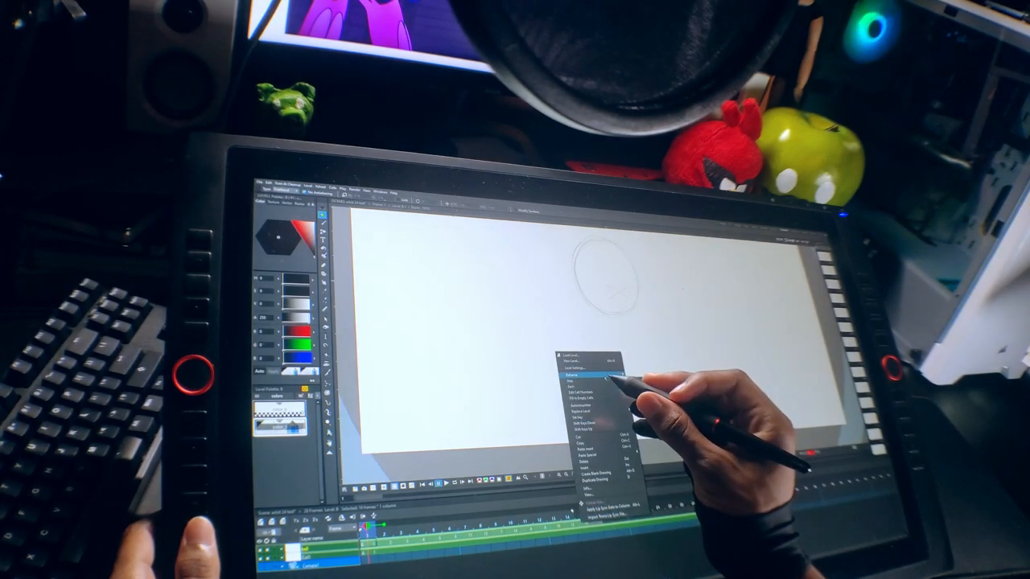